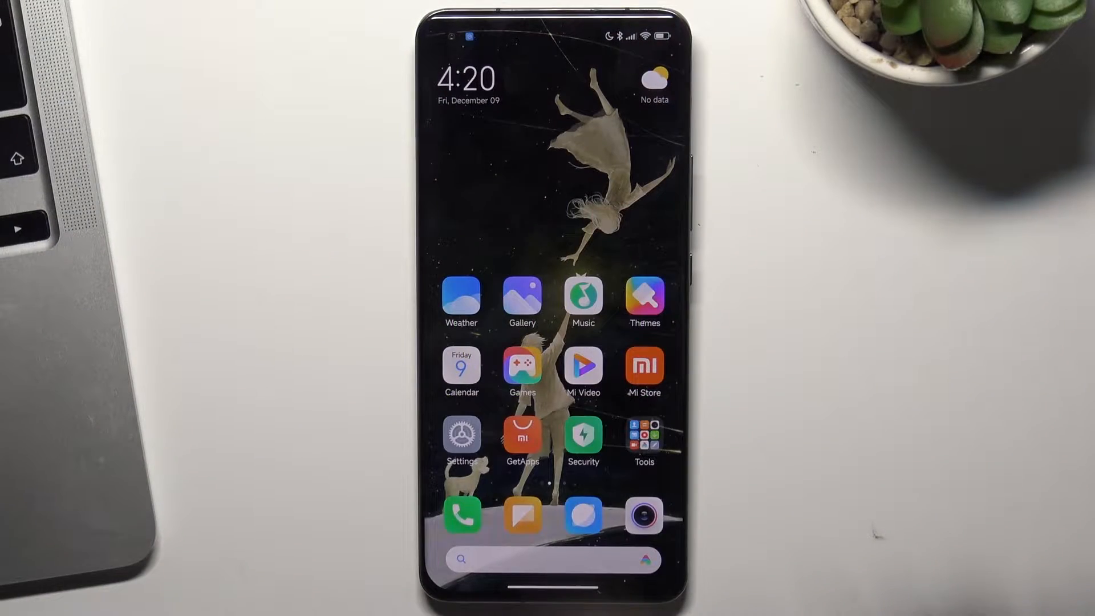
# Check MIUI version under All specs, see the 'already a developer' message, and return to Settings.
pyautogui.click(462, 437)
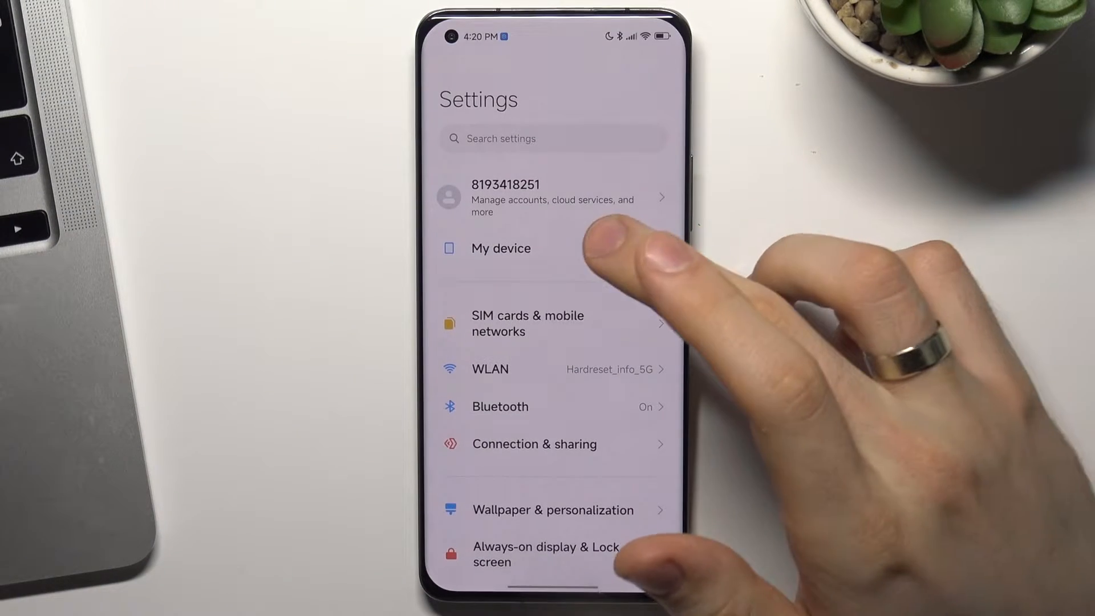
pyautogui.click(501, 248)
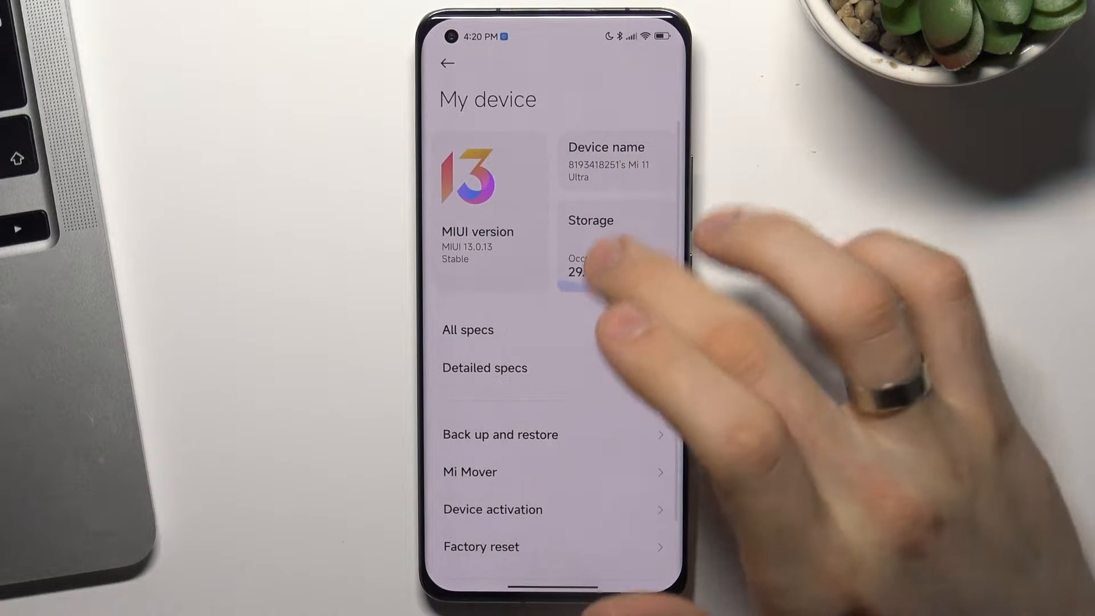
pyautogui.click(468, 328)
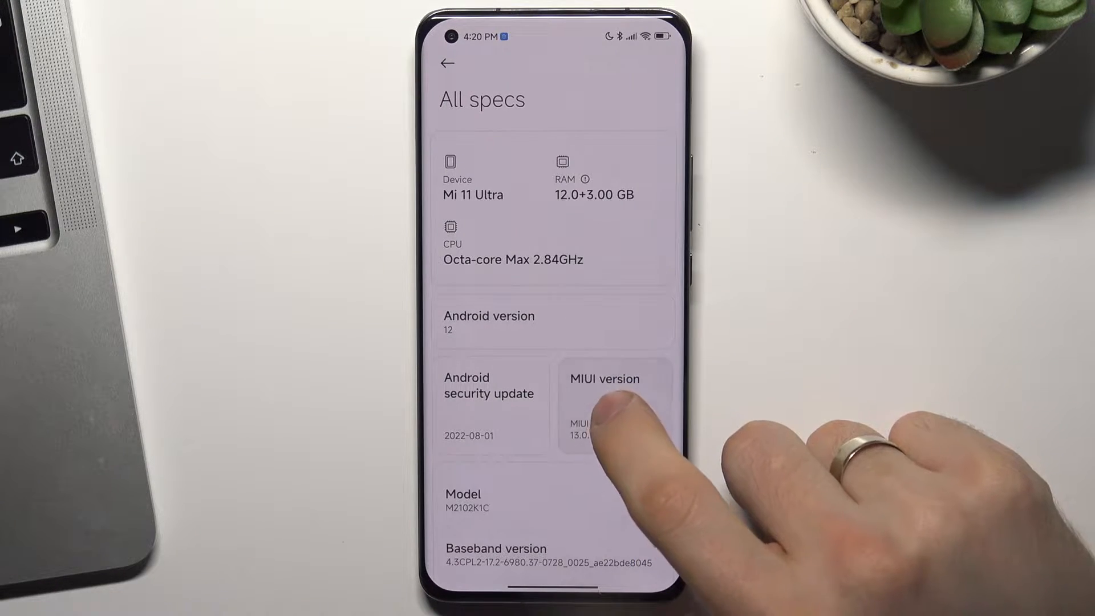
pyautogui.click(612, 405)
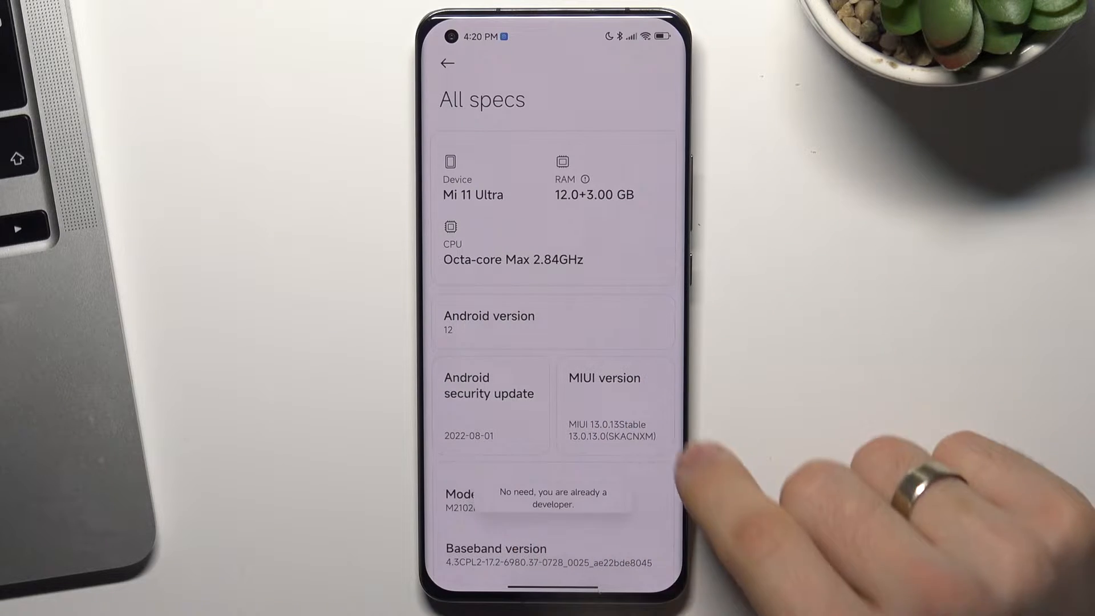
pyautogui.click(448, 63)
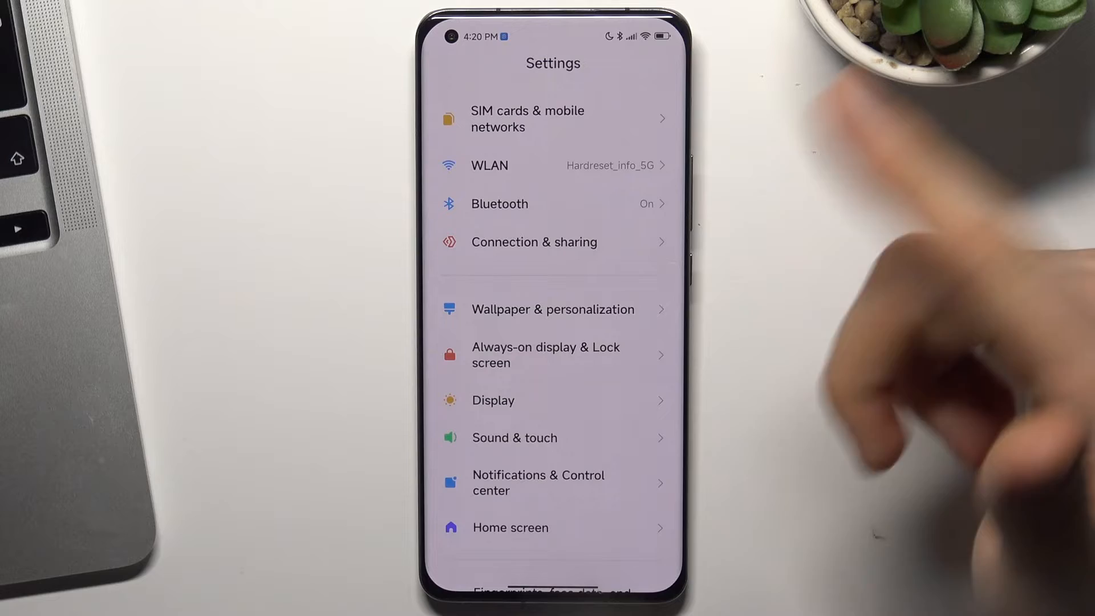
# Reach Developer options through Additional settings, where Demo mode is listed.
pyautogui.scroll(-3)
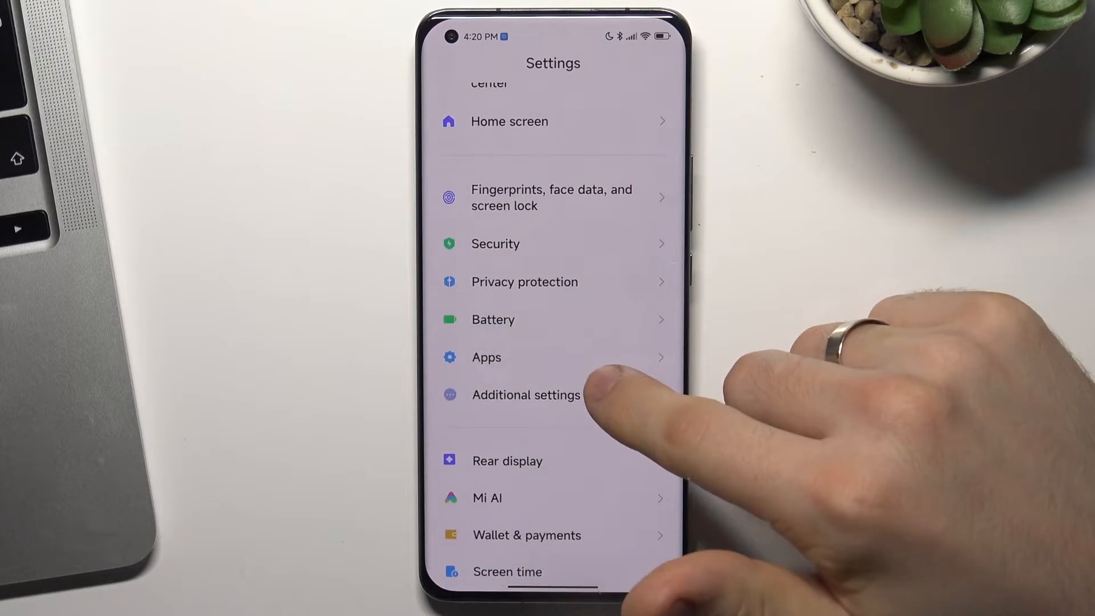
pyautogui.click(526, 394)
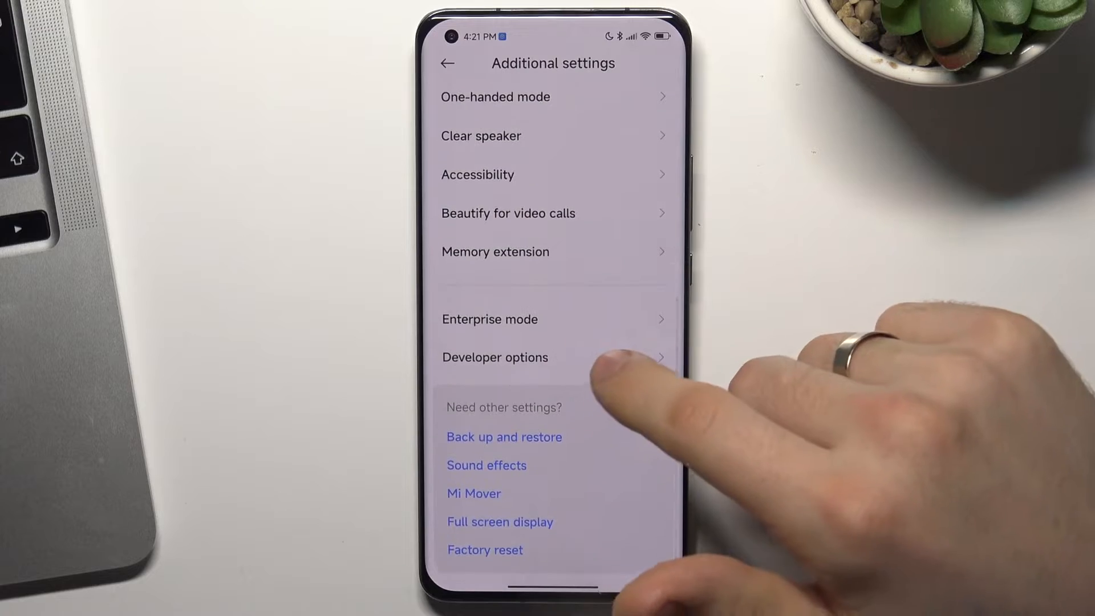
pyautogui.click(494, 357)
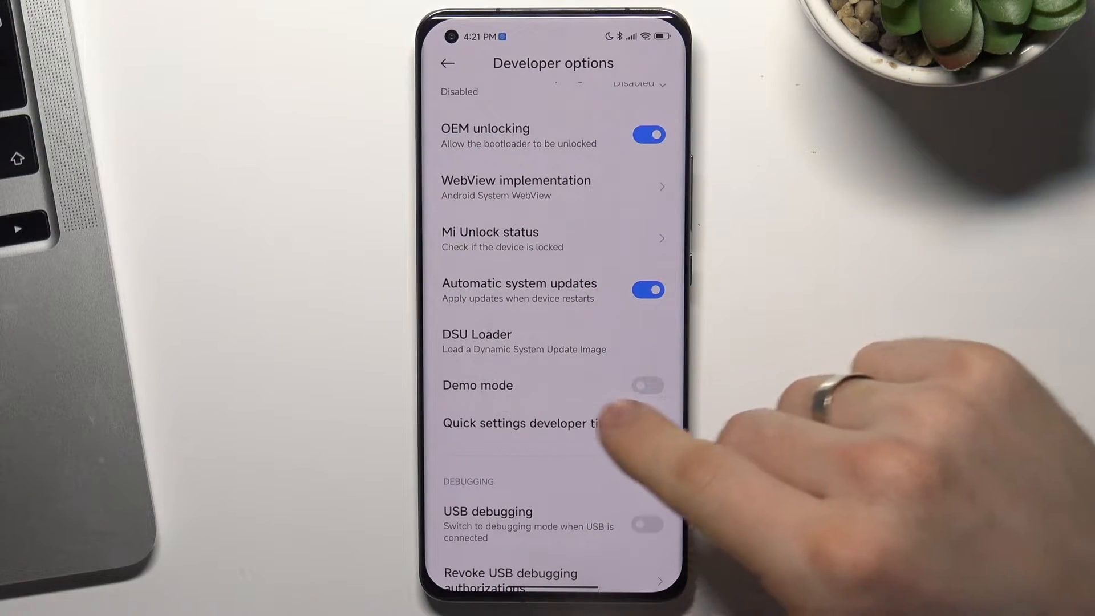
# Switch Demo mode on and confirm with Turn on, freezing the clock at 8:16 AM.
pyautogui.click(647, 385)
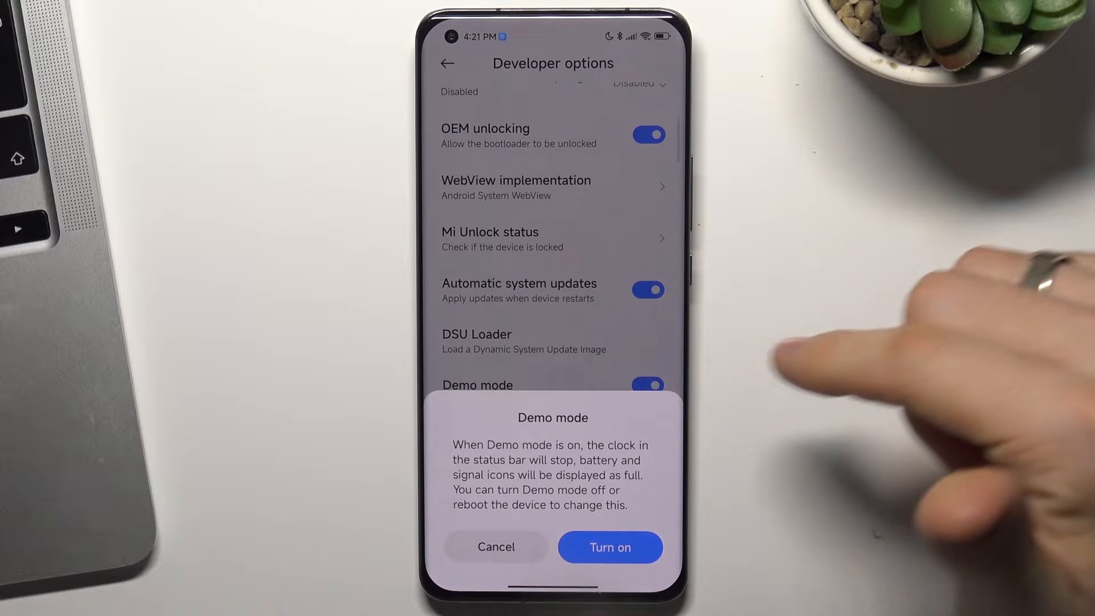
pyautogui.click(609, 546)
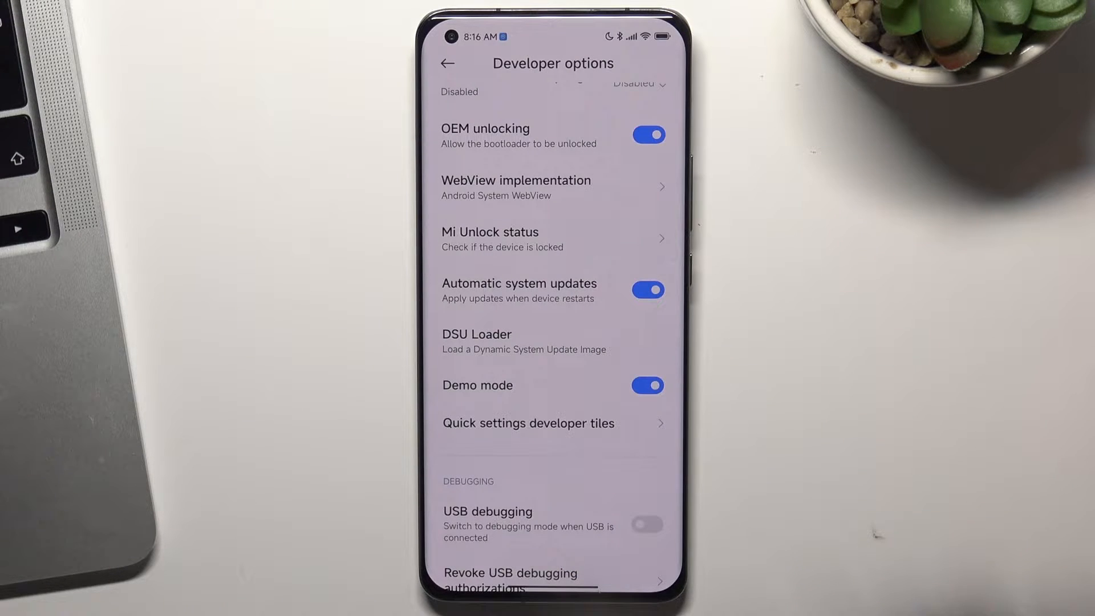
pyautogui.scroll(-3)
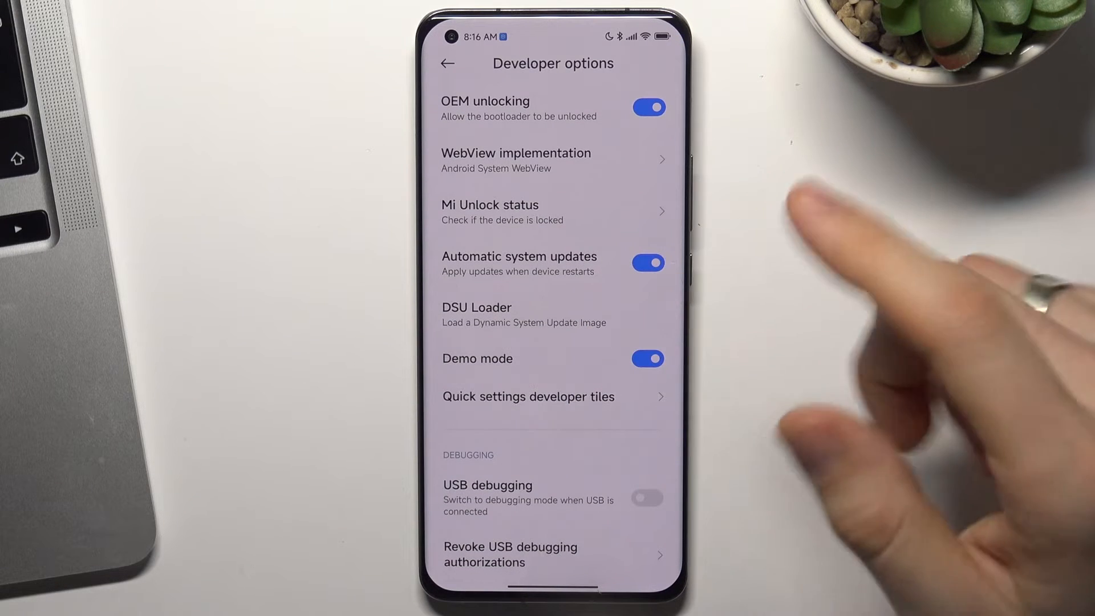
# Switch Demo mode off and dismiss the reappearing confirmation, restoring the real time.
pyautogui.click(647, 358)
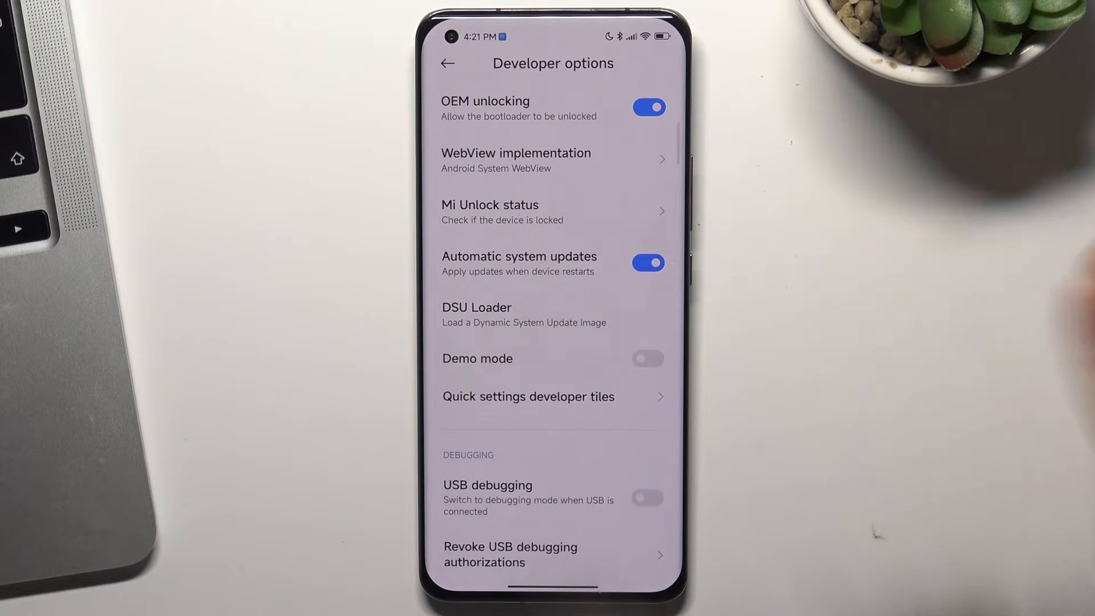
pyautogui.click(648, 358)
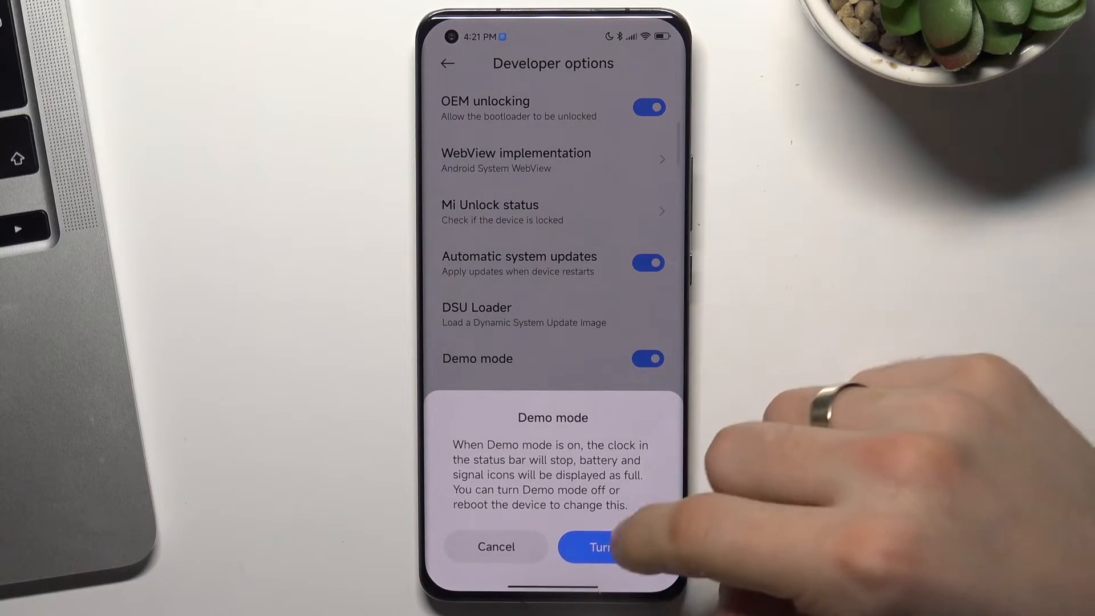
pyautogui.click(597, 546)
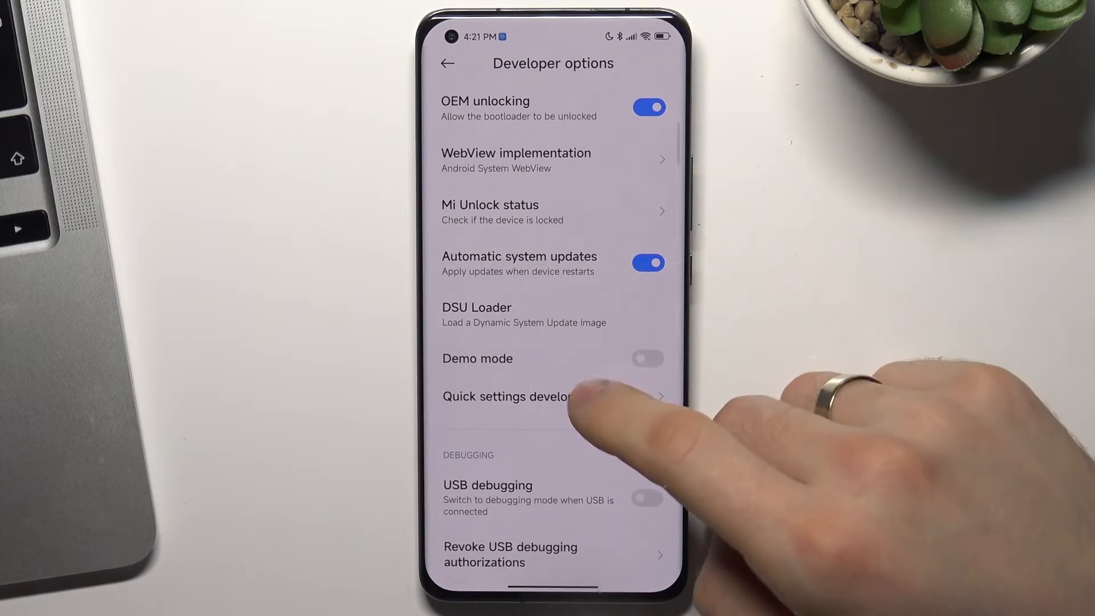